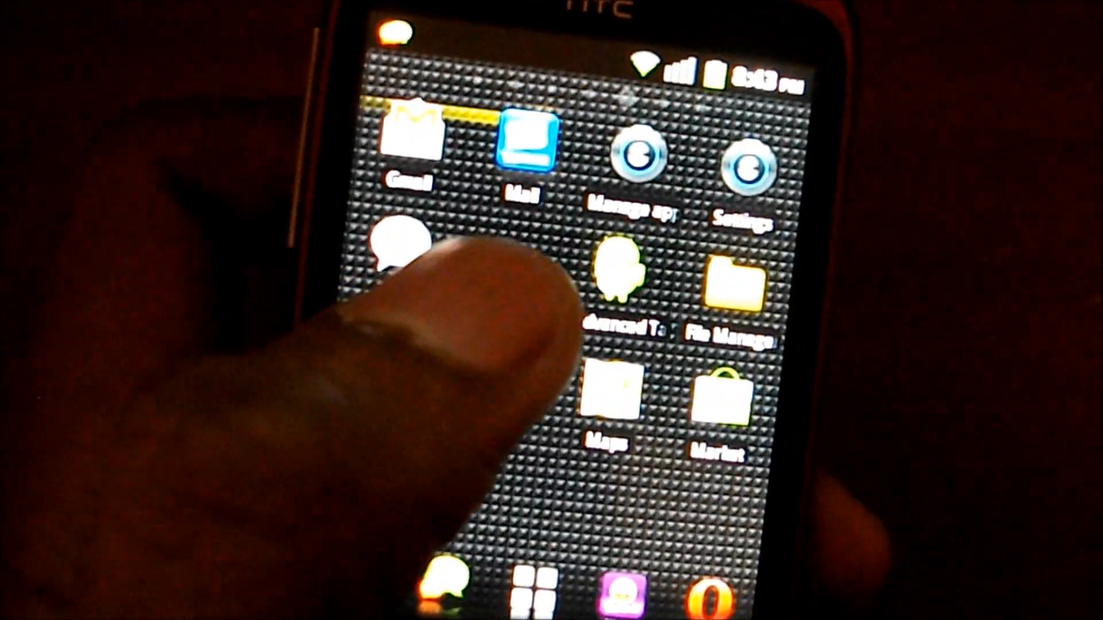
Open Android Settings from the app drawer, showing wireless, call and CyanogenMod settings.
scroll(down, 3)
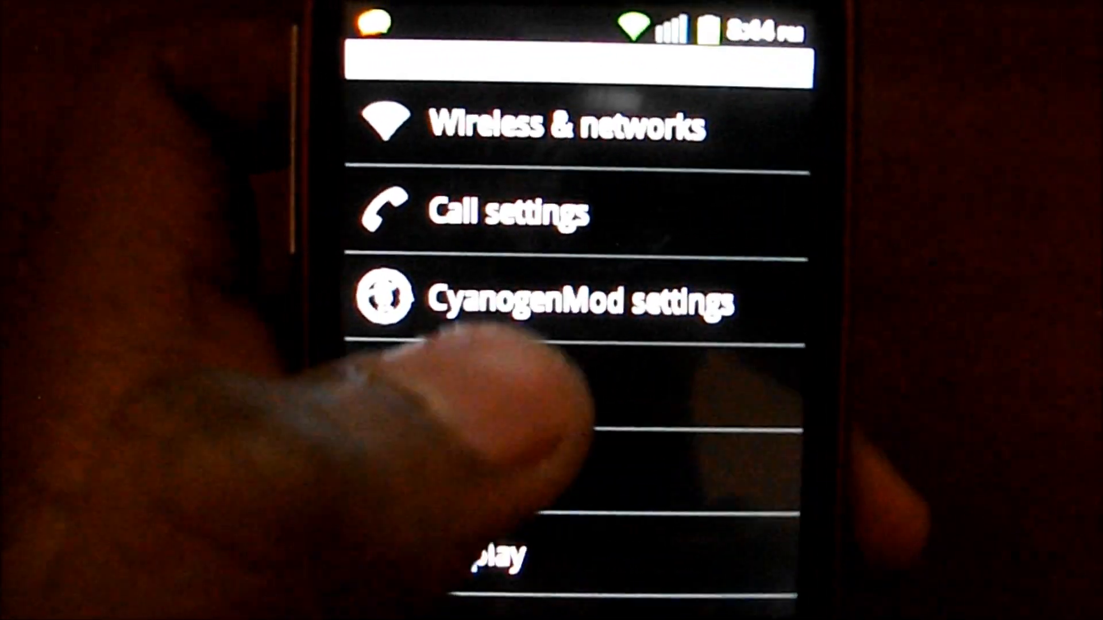
Browse CyanogenMod settings (Display, Input, Interface, Lockscreen, Performance, Sound), then return home.
click(576, 299)
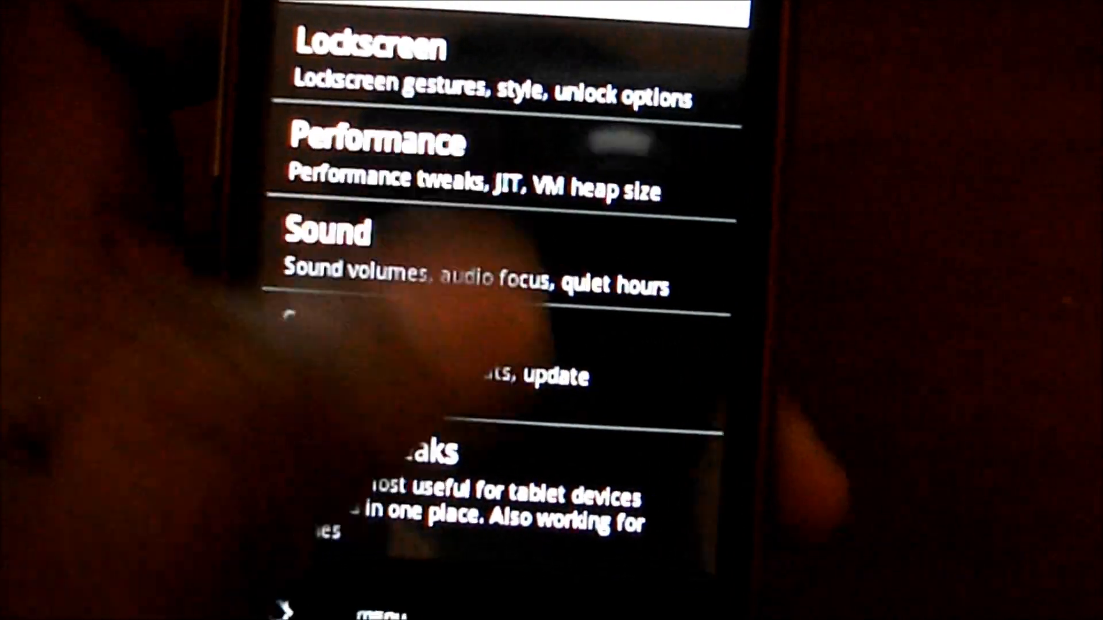
scroll(down, 3)
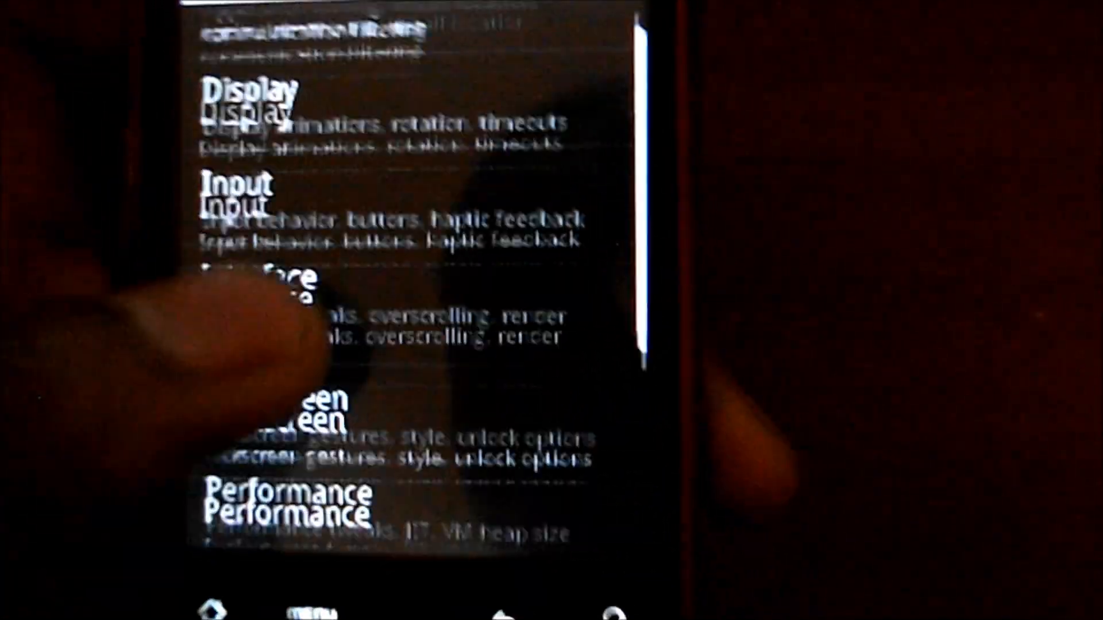
click(288, 499)
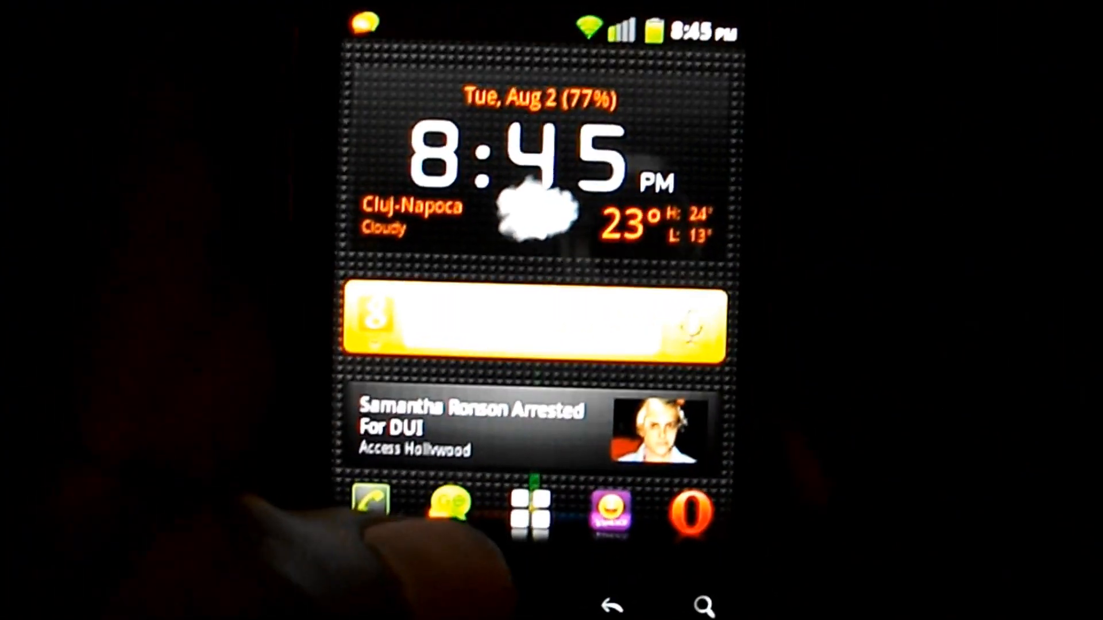
Reopen the dock's app drawer and return to its top with Adobe Reader, Calculator, Camera.
click(530, 508)
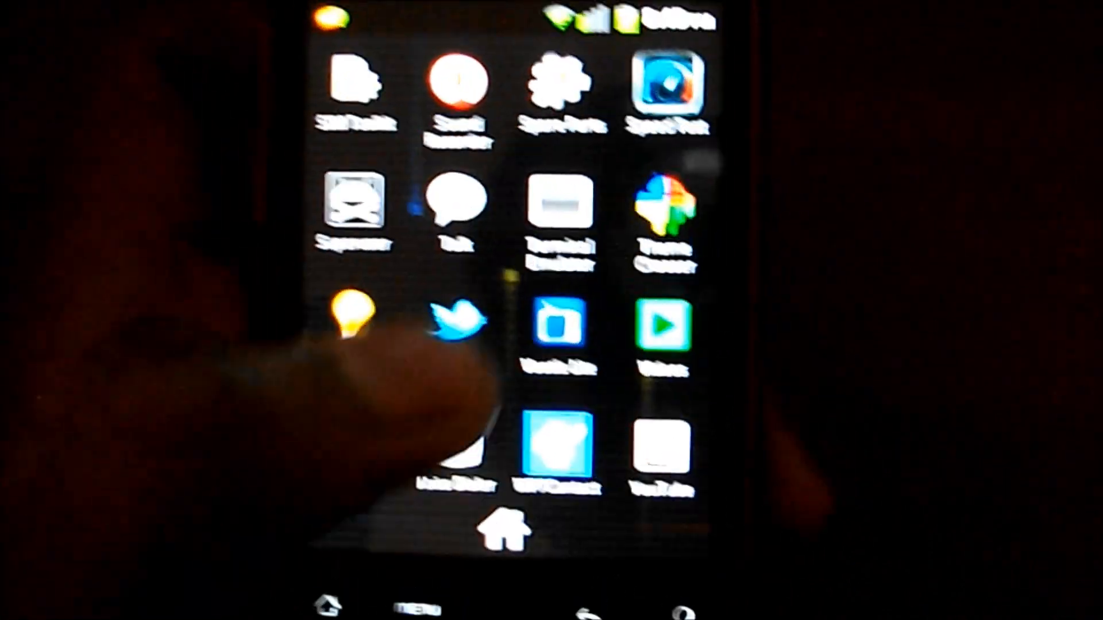
scroll(down, 3)
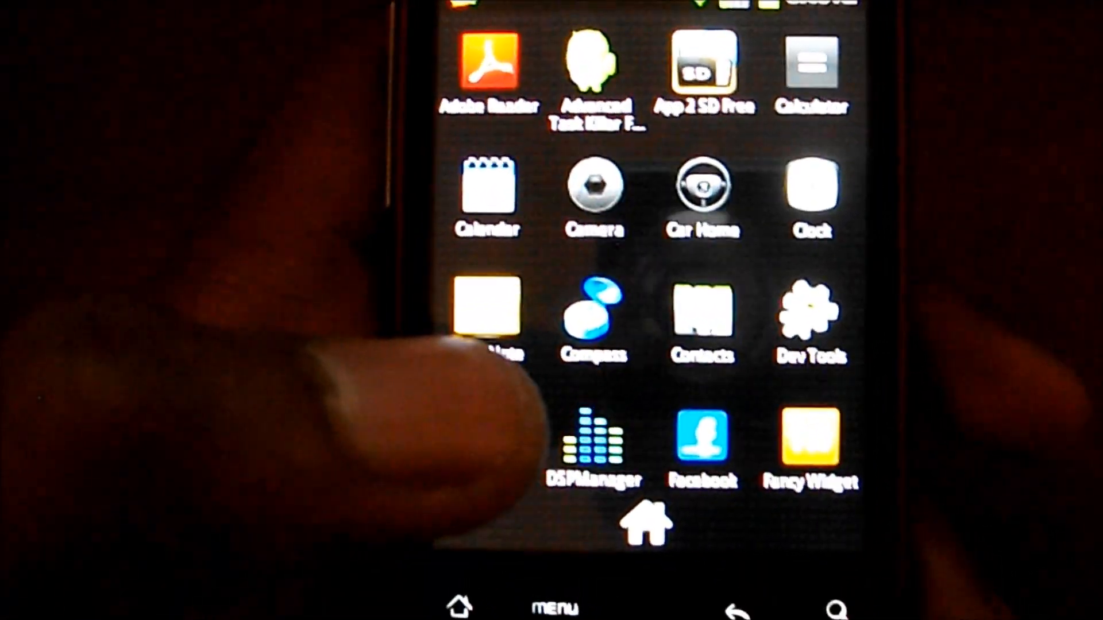
Scroll the app drawer down to Settings, then go back to the home screen.
scroll(down, 3)
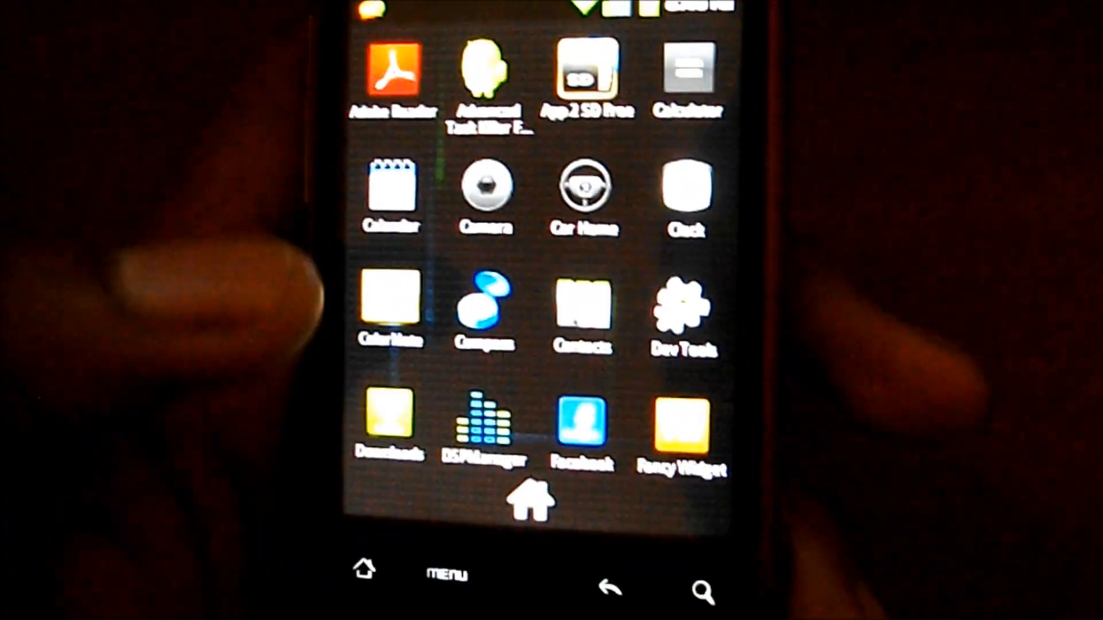
scroll(down, 3)
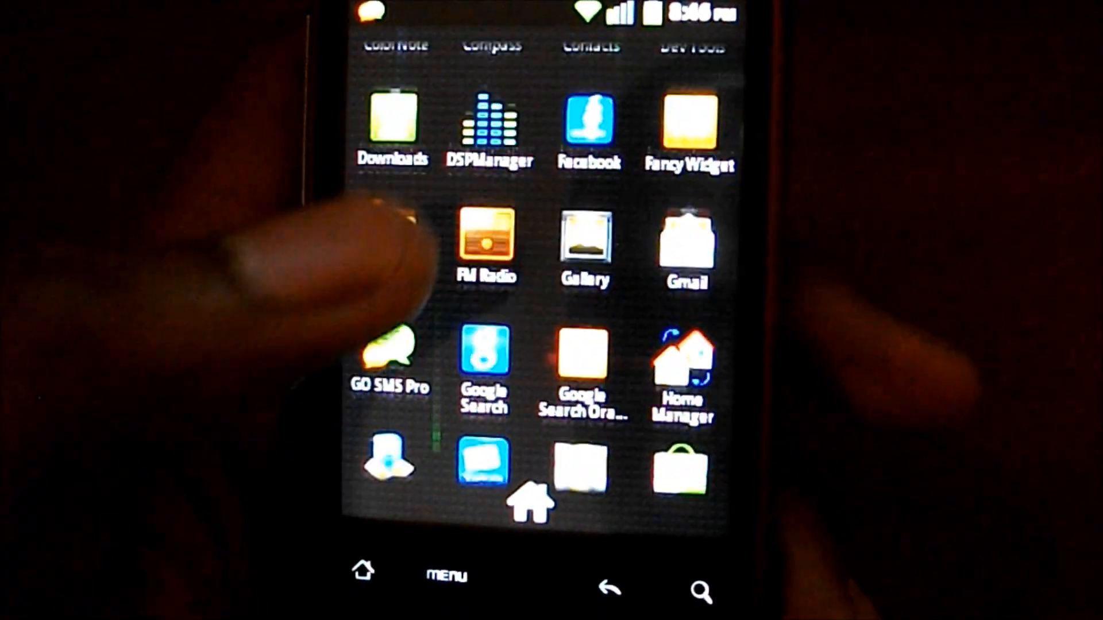
scroll(down, 3)
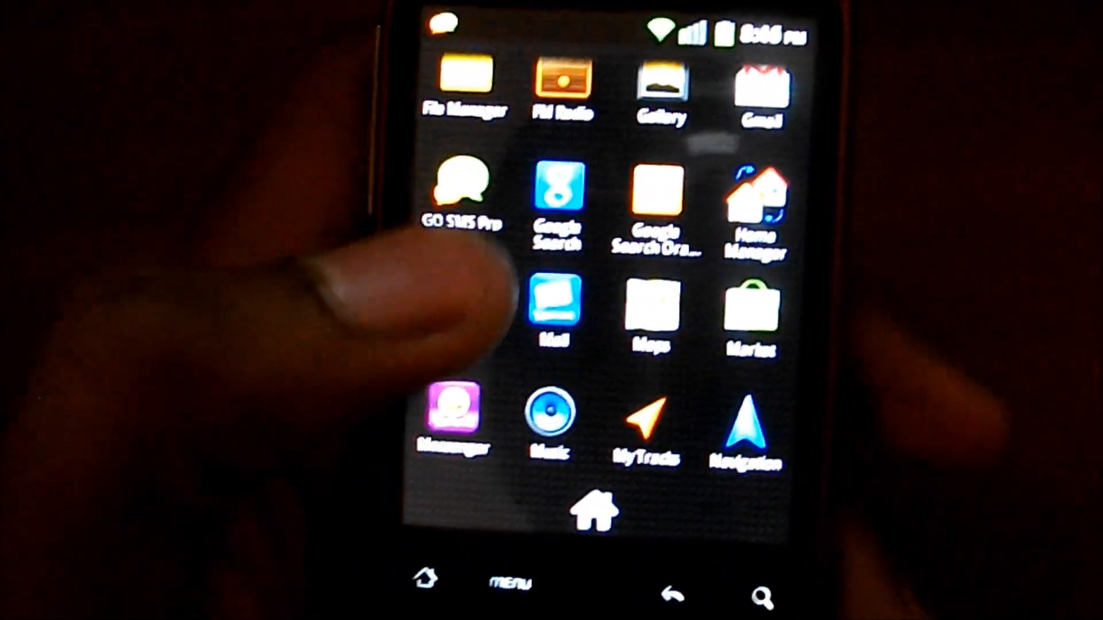
scroll(down, 3)
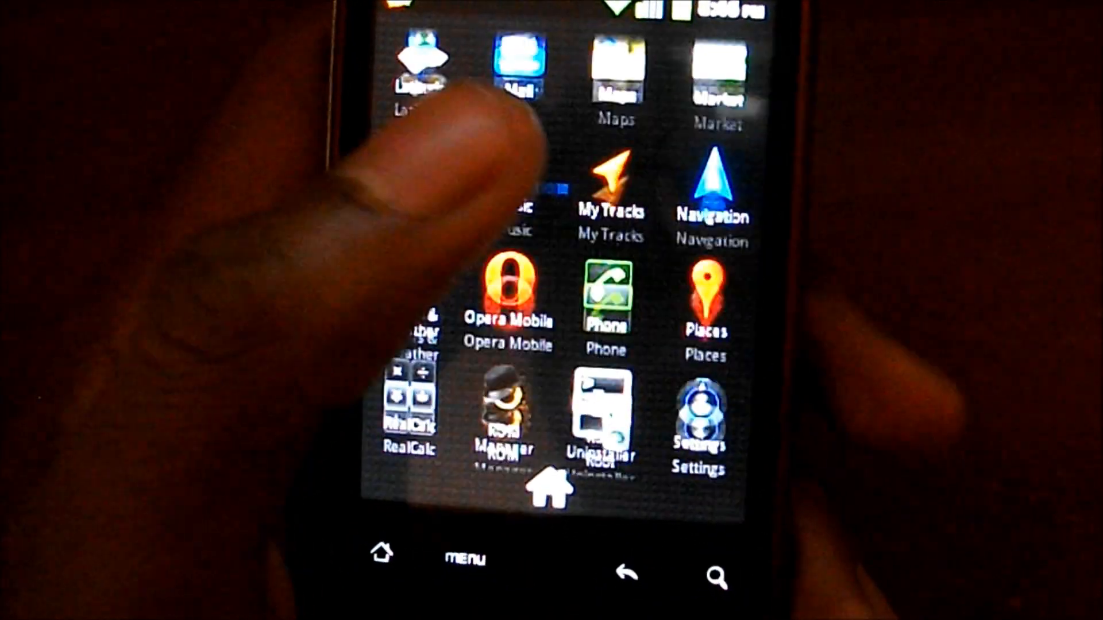
scroll(down, 3)
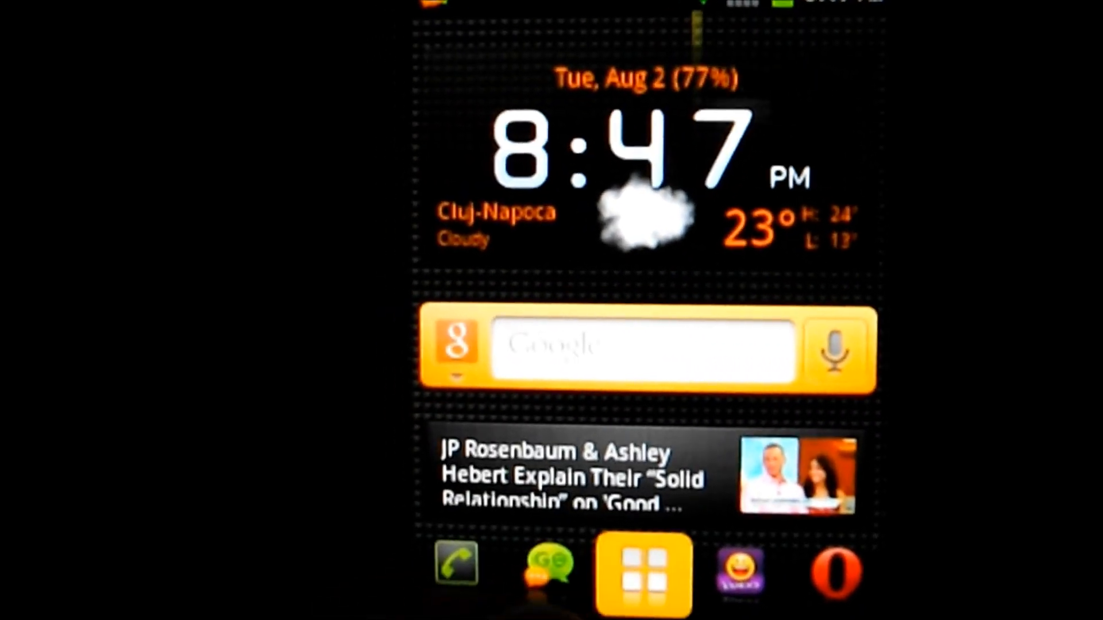
Reopen the app drawer and scroll past Settings to Sound Recorder, Talk, Terminal and Theme.
click(641, 573)
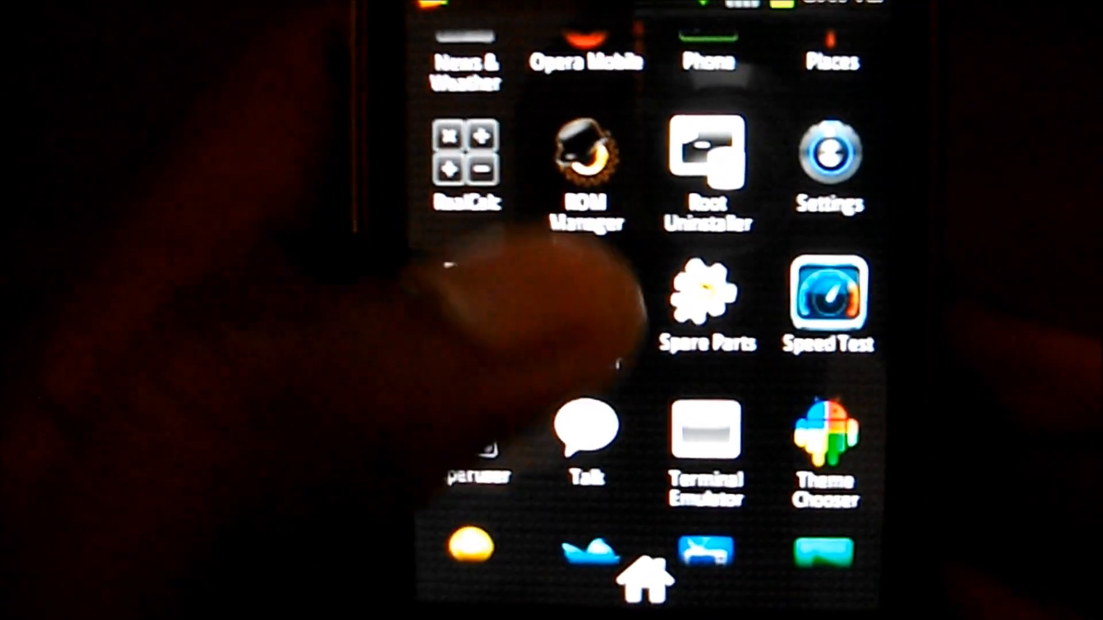
scroll(down, 3)
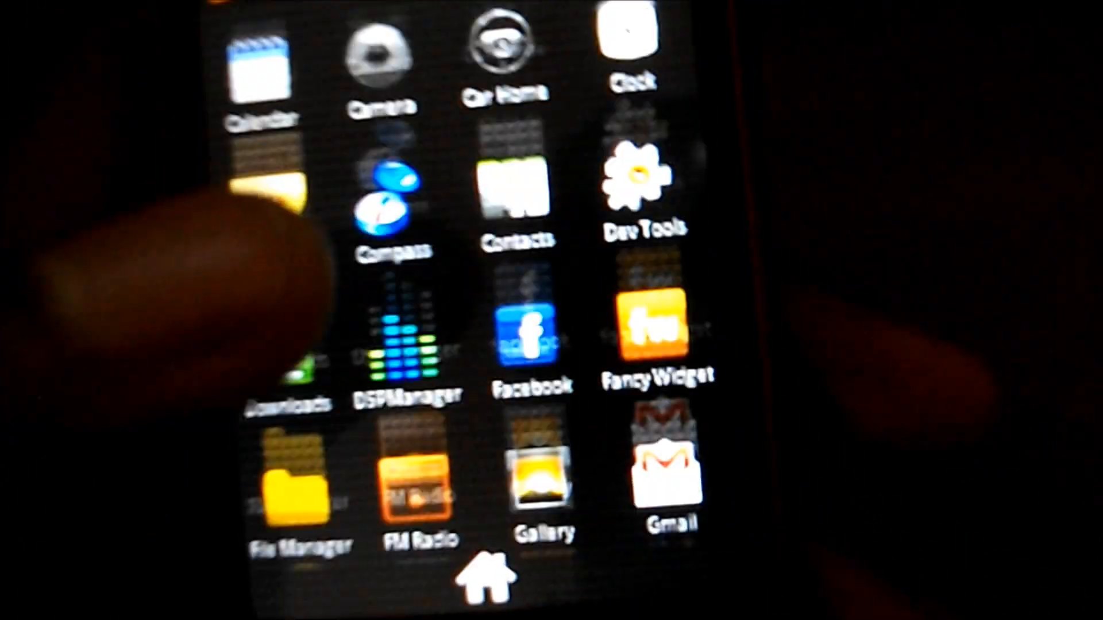
scroll(down, 3)
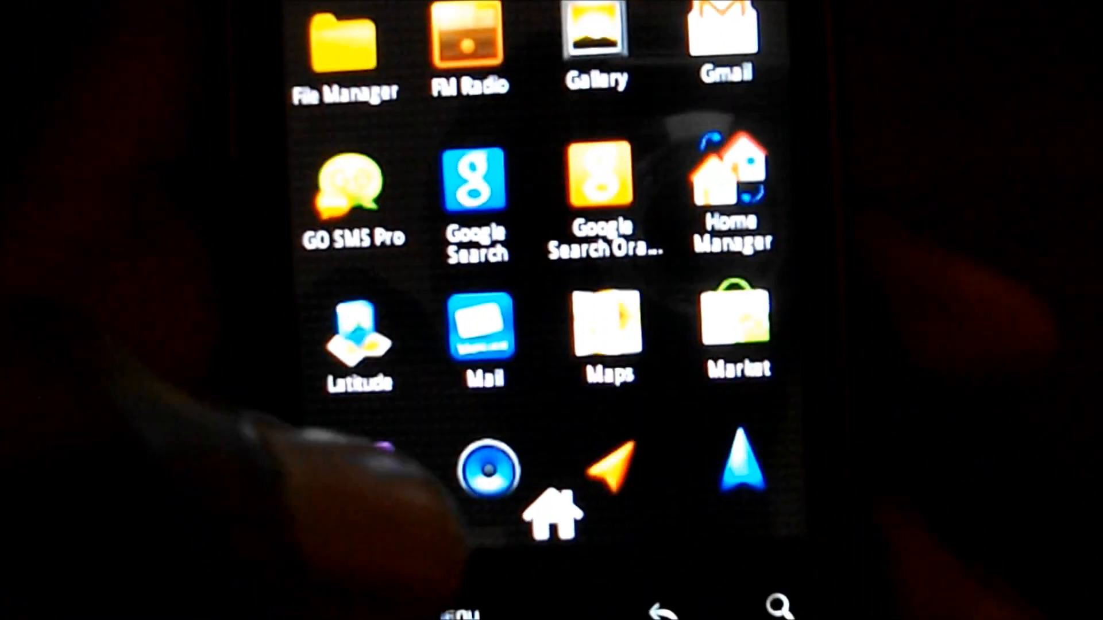
scroll(down, 3)
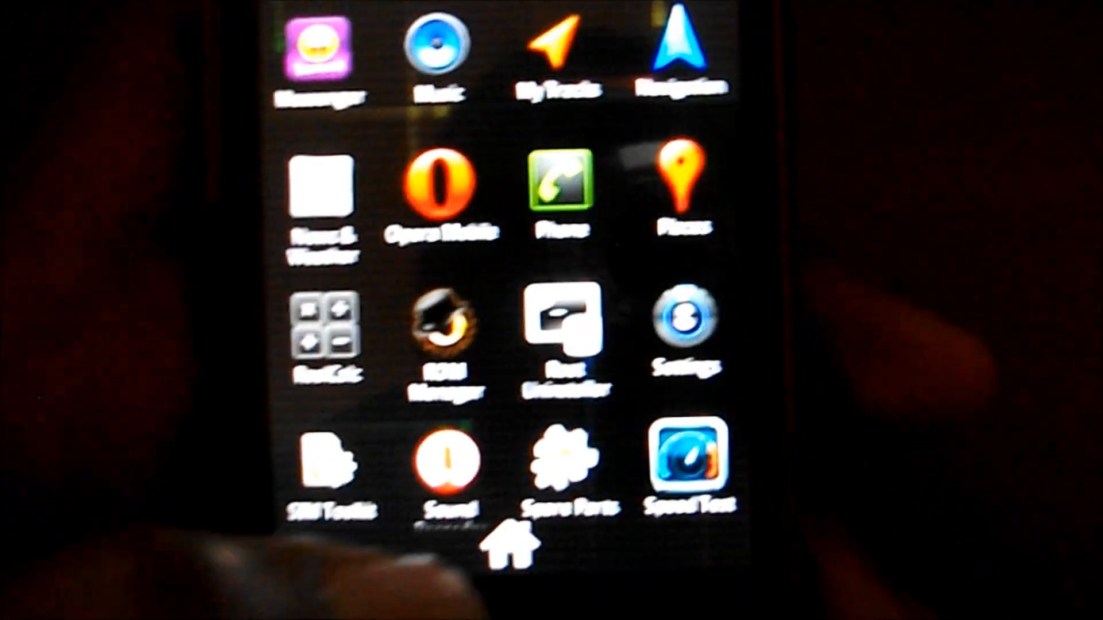
click(510, 549)
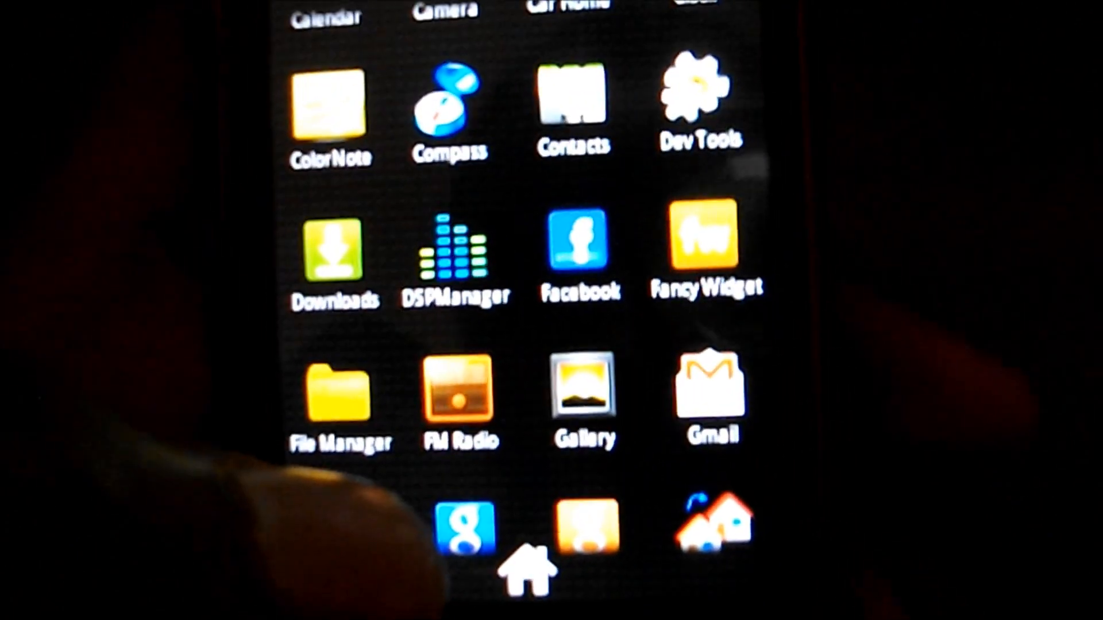
scroll(down, 3)
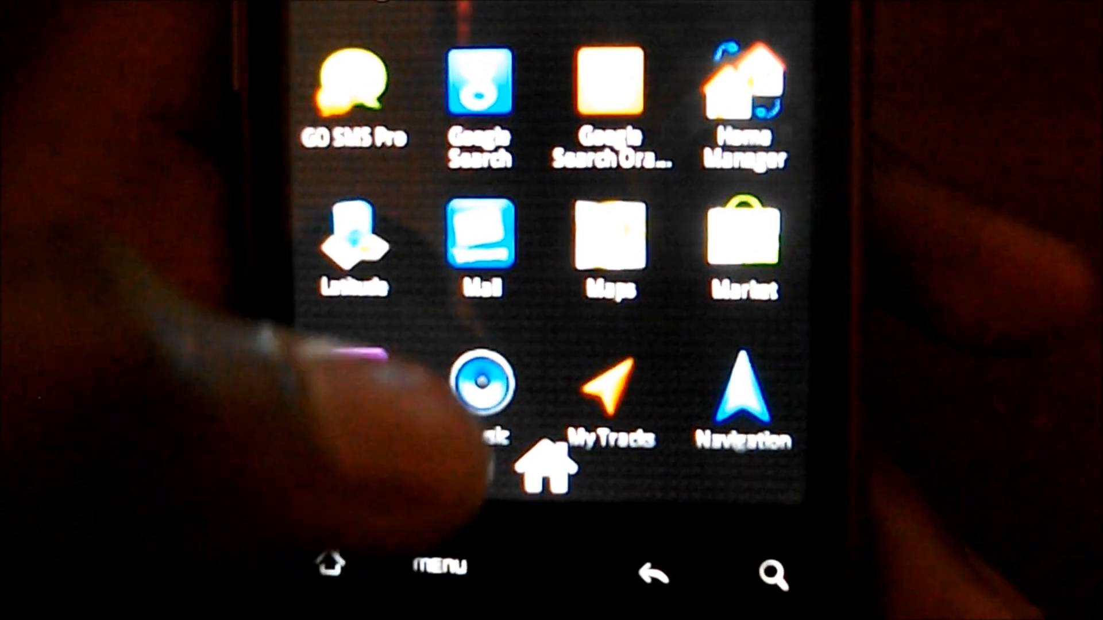
scroll(down, 3)
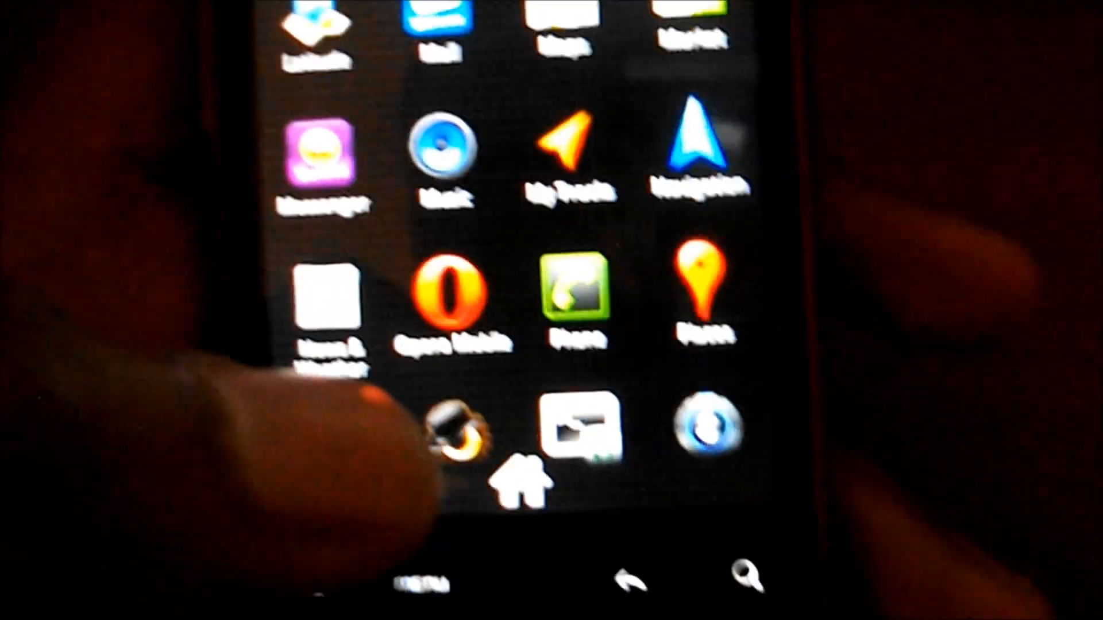
scroll(down, 3)
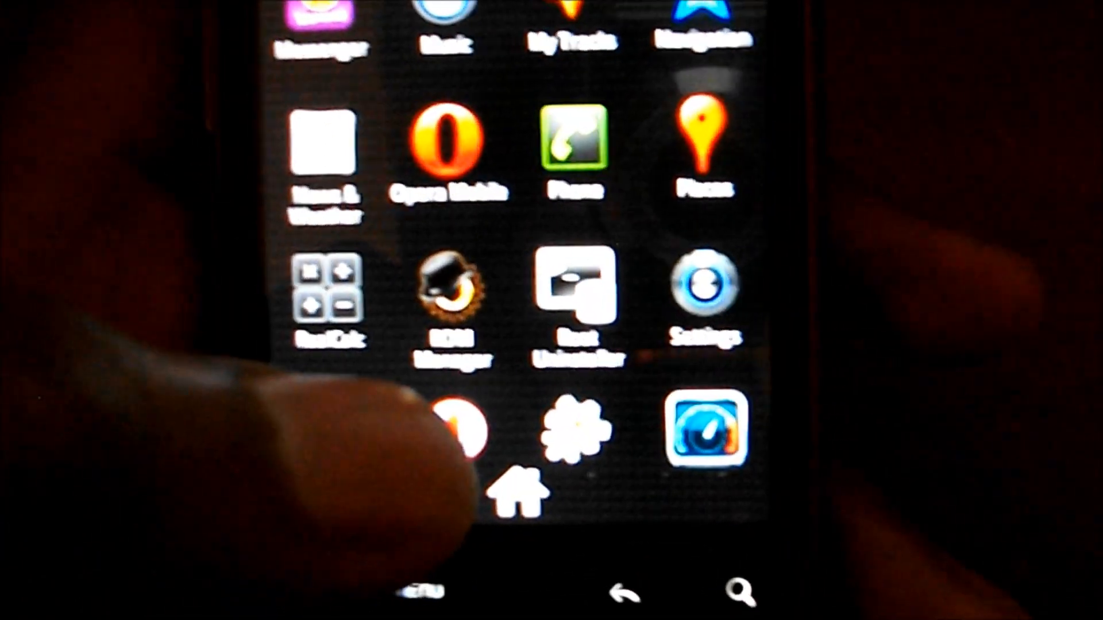
scroll(down, 3)
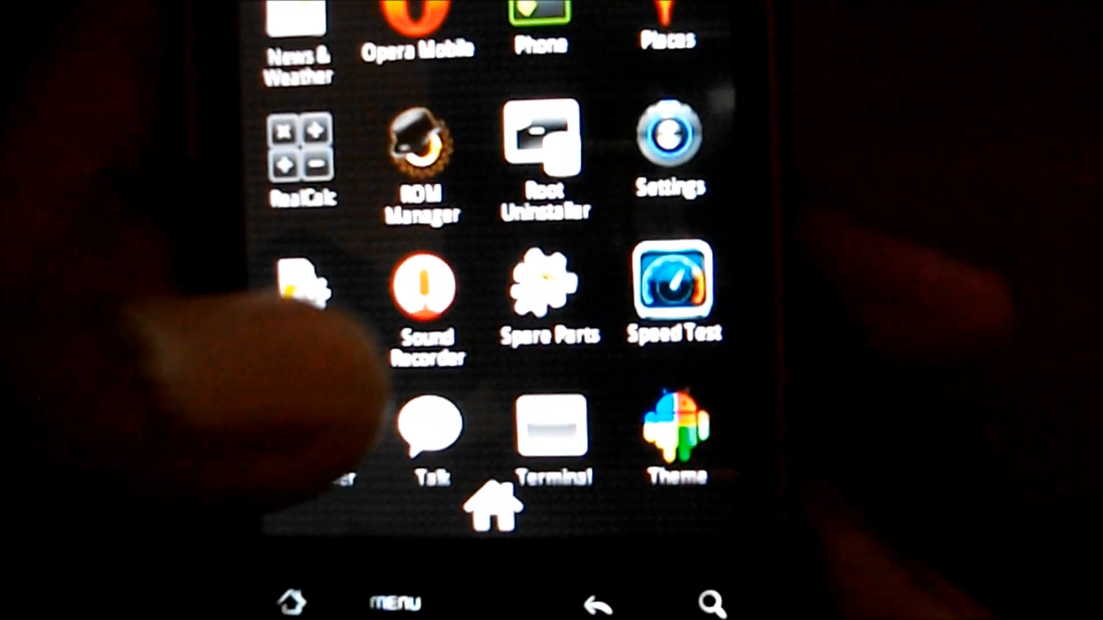